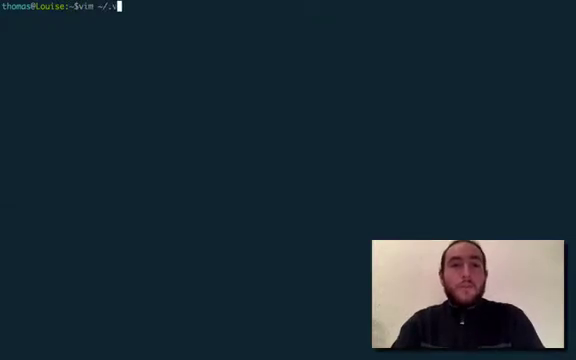
Open ~/.vimrc in Vim and start a new line below the Space leader setting.
key("Return")
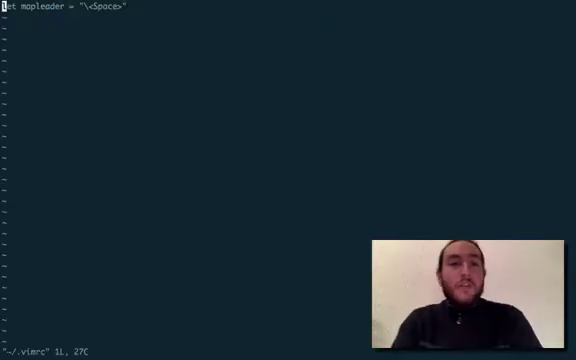
key("o")
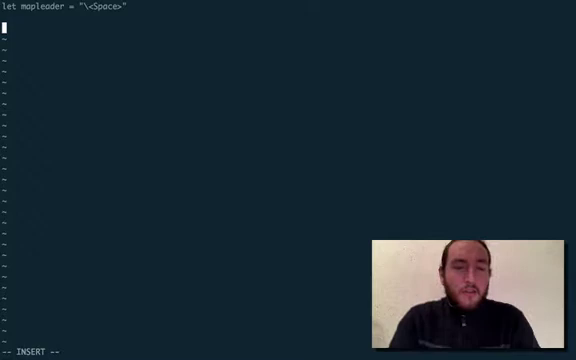
Type the mapping nnoremap <leader>rv :source $MYVIMRC<CR> into the vimrc.
type("nnoremap")
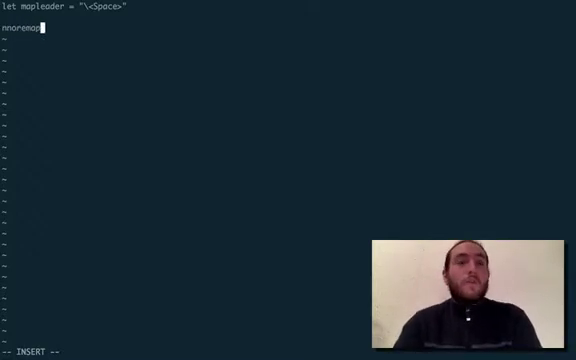
type("<leader>")
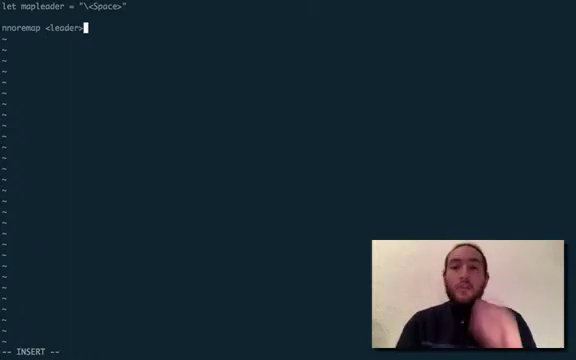
type("rv :")
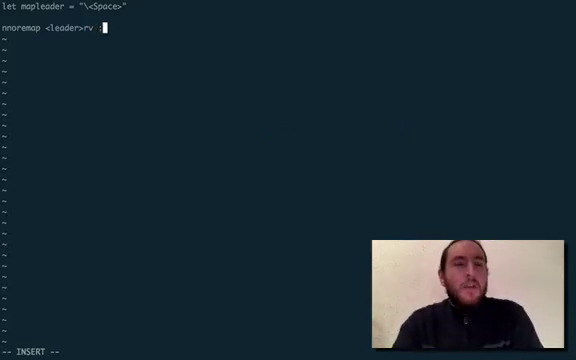
type("source")
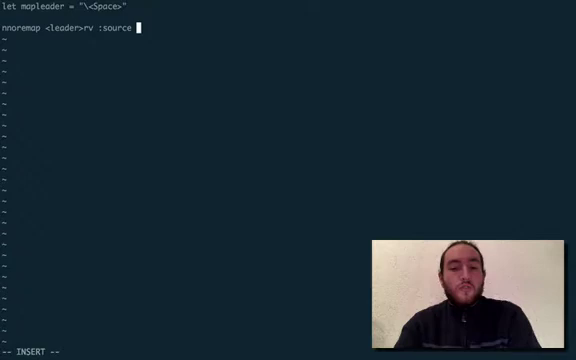
type("$MYVIMRC<")
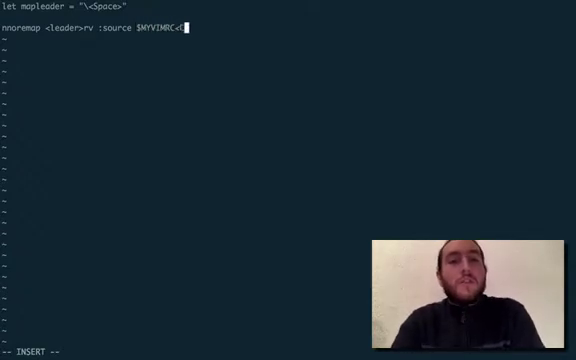
type("CR>")
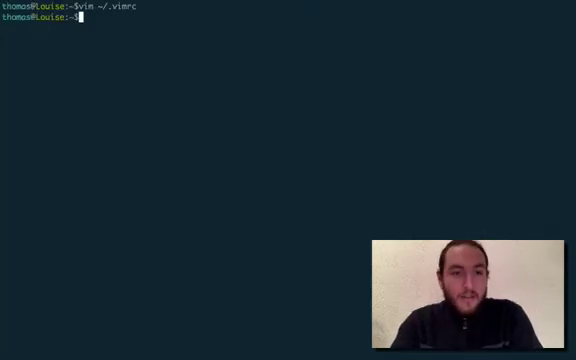
Reopen ~/.vimrc in Vim after saving.
type("vim ~/.vimrc")
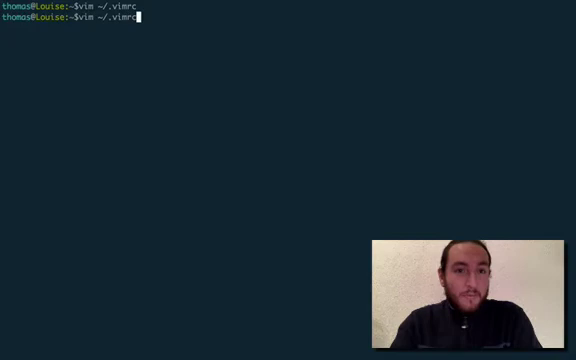
key("Return")
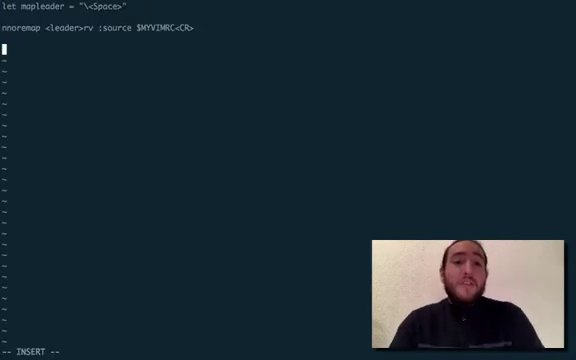
Type 'set number' on a new line below the reload mapping.
type("set")
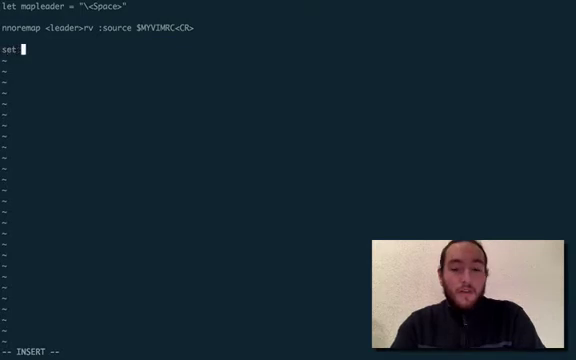
type("number")
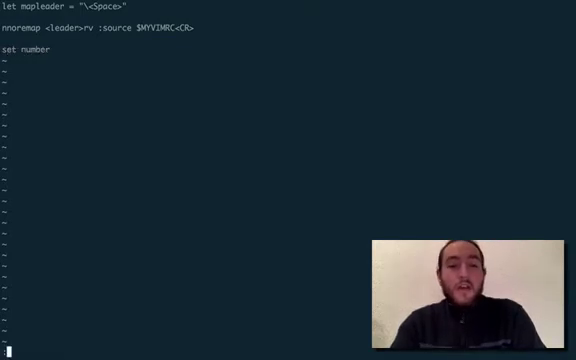